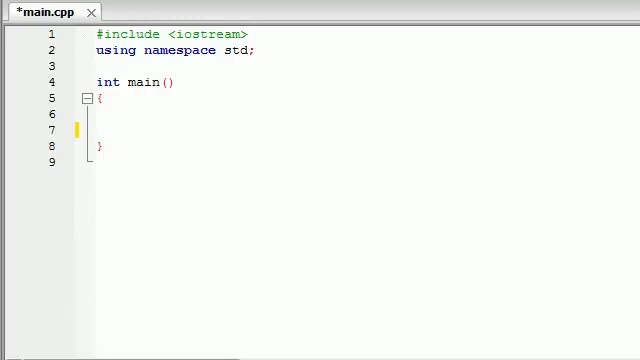
mouse_move(164, 116)
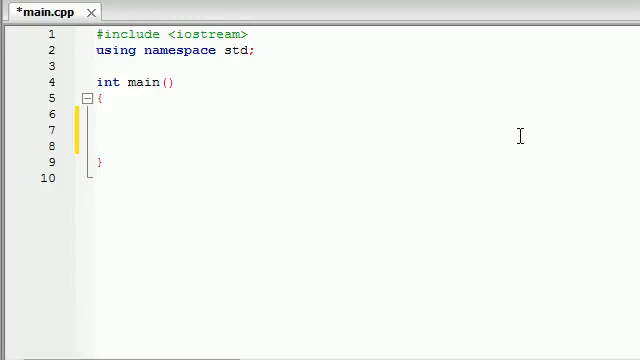
Write the loop header's initializer int x = 1 and condition x < 10 inside for()
text(for)
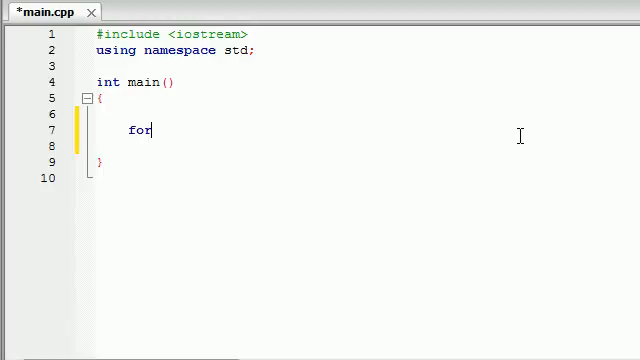
text(())
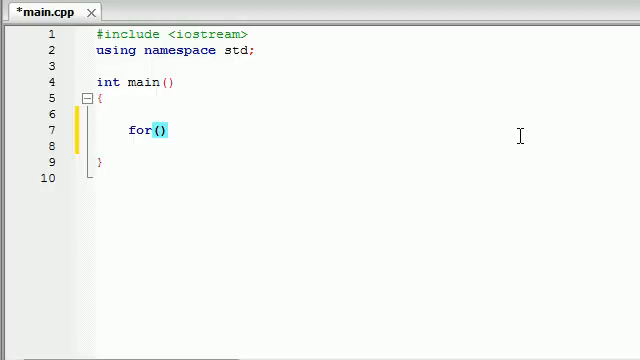
text(int)
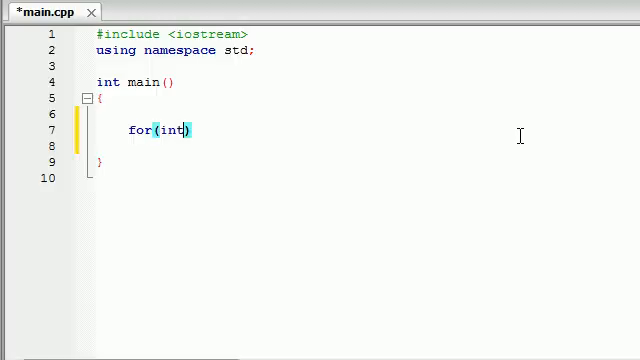
text(x = 1)
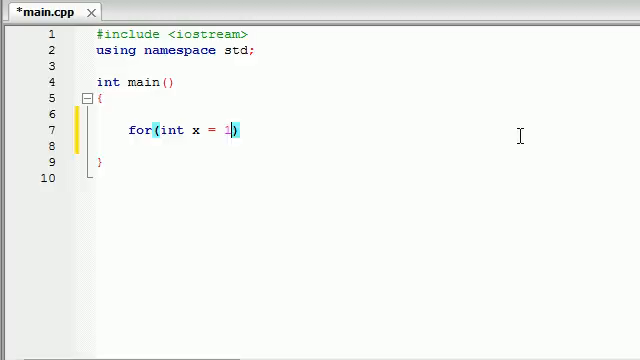
text(;)
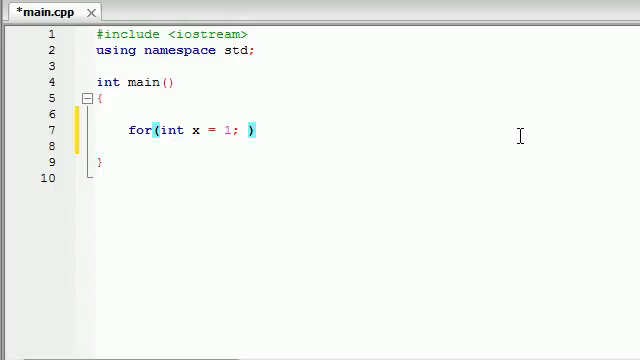
text(x)
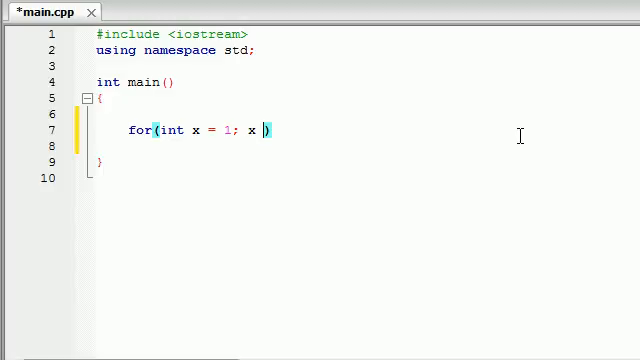
text(< 10;)
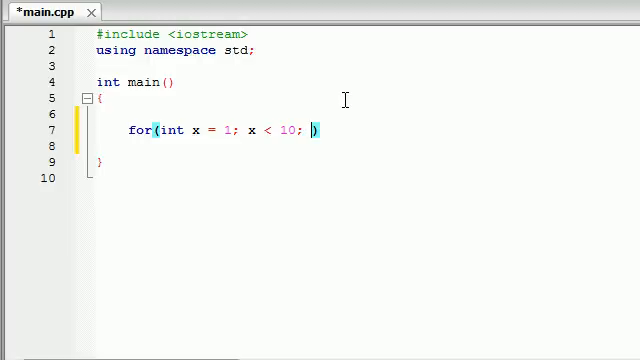
Add the increment, trying x++ then the += form, and start the braced body
text(x++)
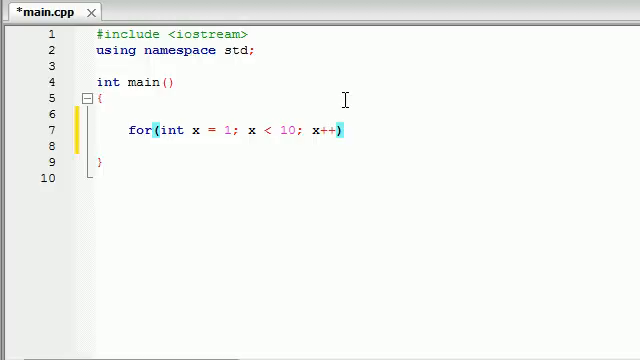
key(BackSpace)
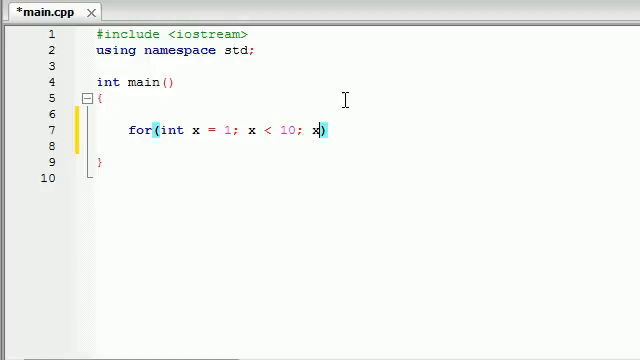
text(+=)
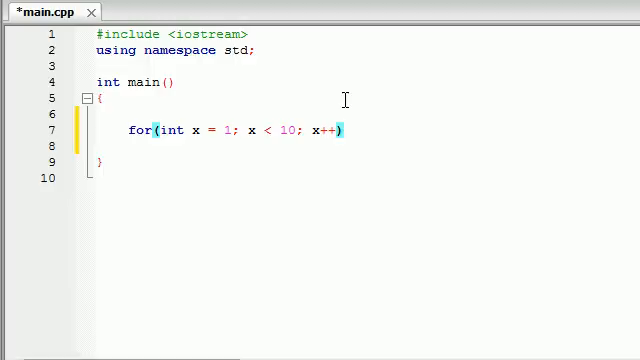
text({)
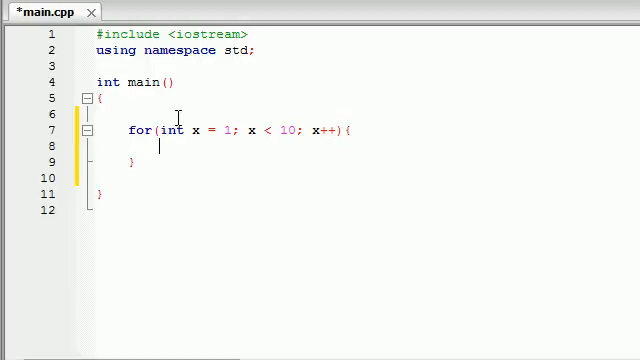
Write cout << x in the loop body so x prints each pass
drag(152, 132, 232, 132)
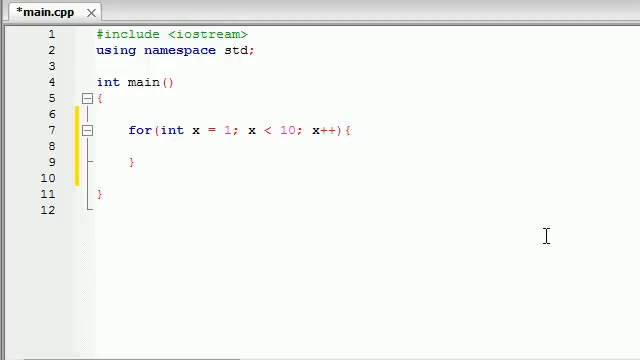
text(cout << x << endl)
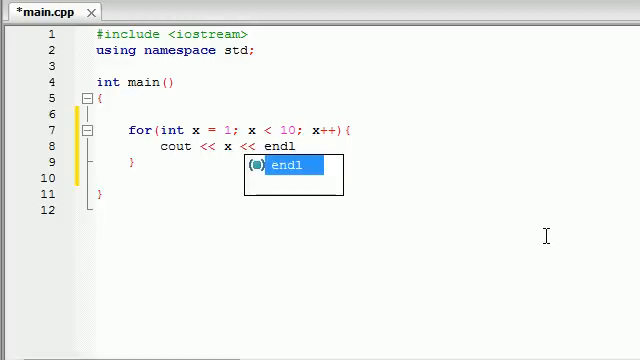
text(;)
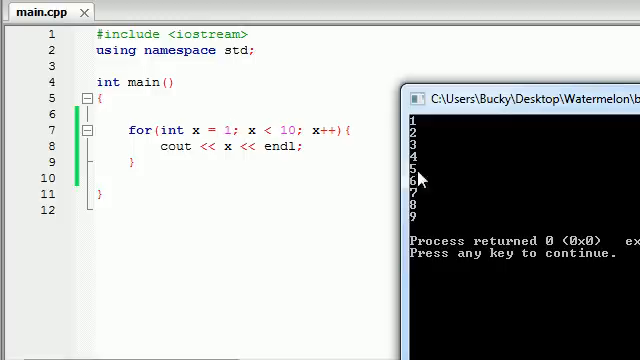
mouse_move(414, 190)
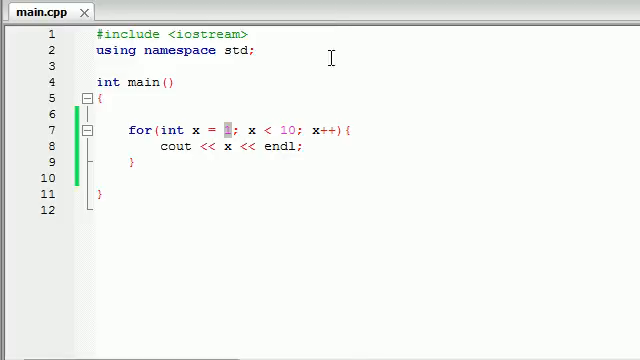
Change the header to x = 5, x < 50, x += 5, save and build-run
text(5)
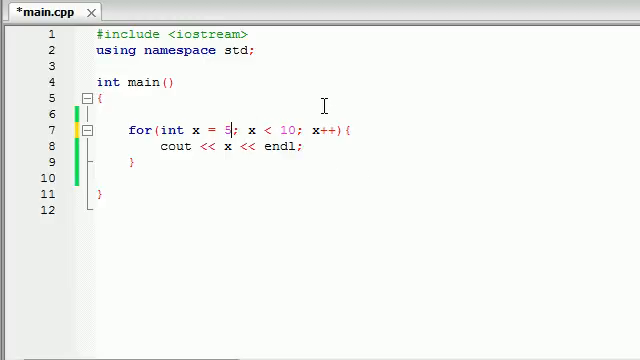
double_click(290, 128)
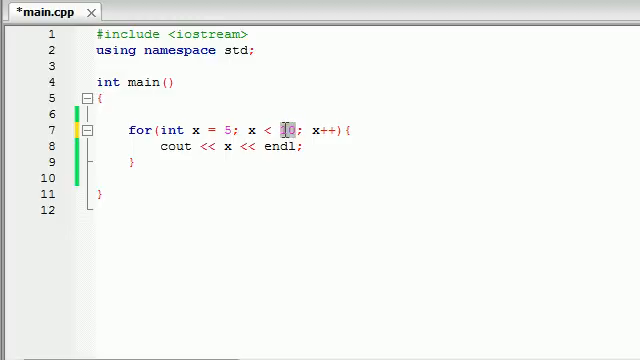
text(50)
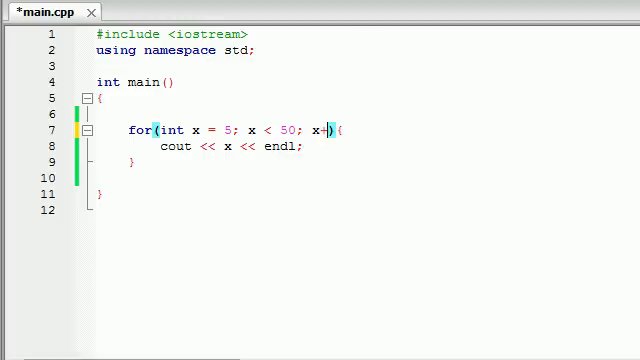
text(=5)
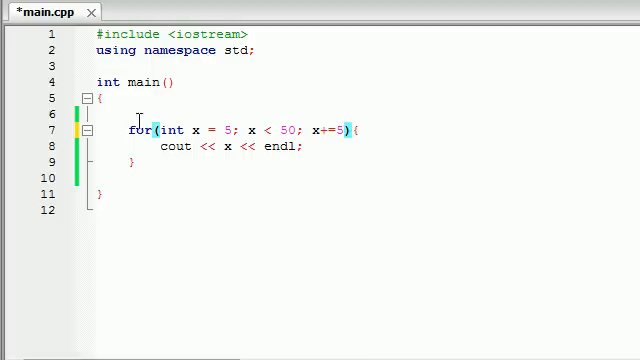
key(ctrl+s)
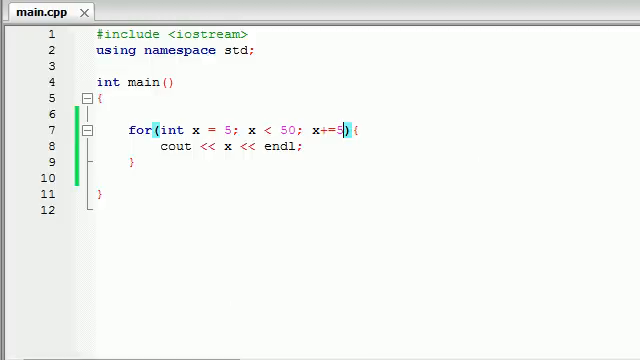
key(F5)
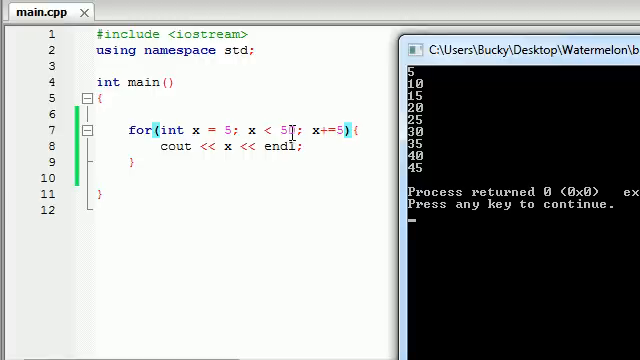
Check the console output 5 through 45 and return to the editor
text(0)
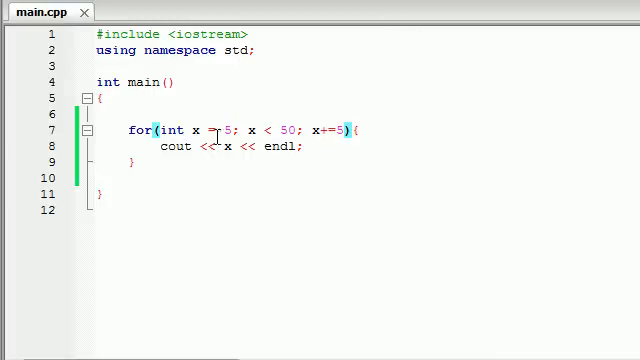
mouse_move(320, 130)
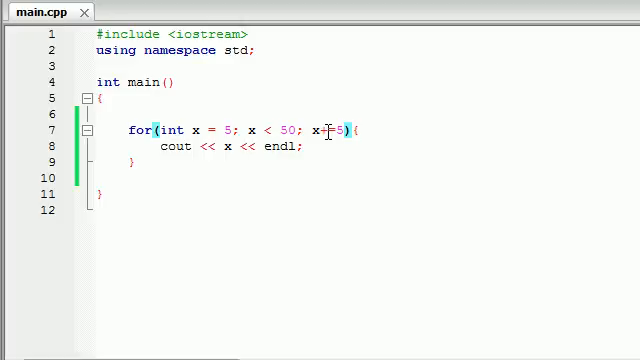
mouse_move(128, 224)
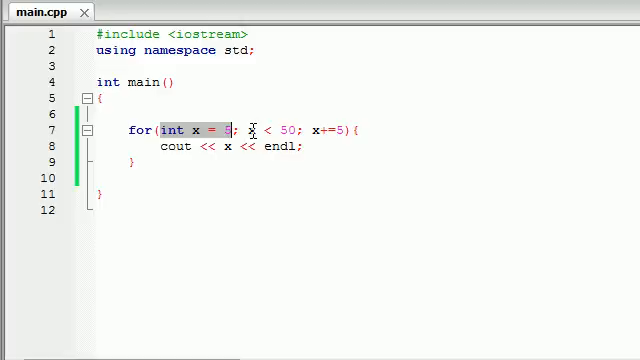
drag(248, 130, 310, 130)
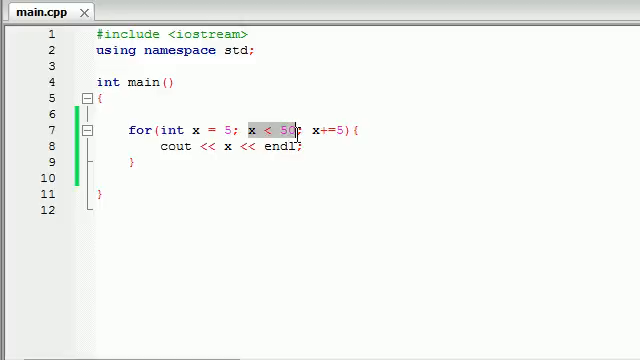